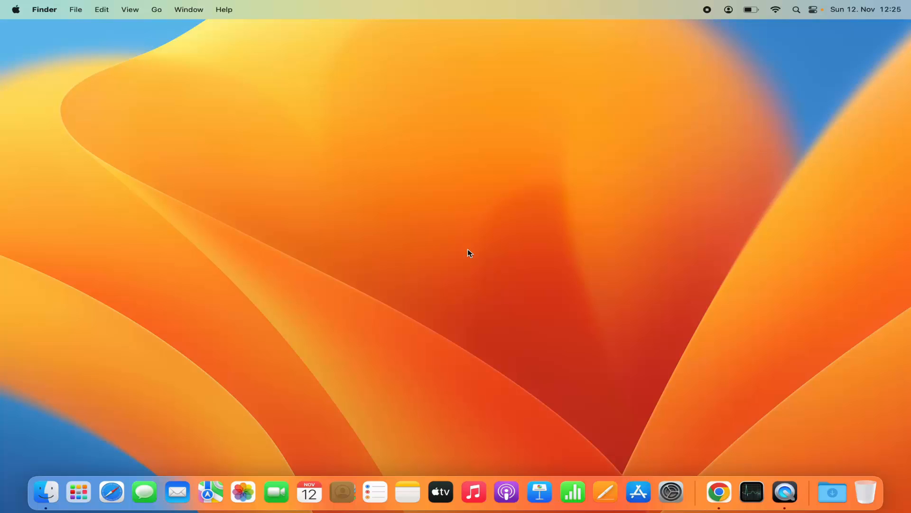
pyautogui.moveTo(150, 102)
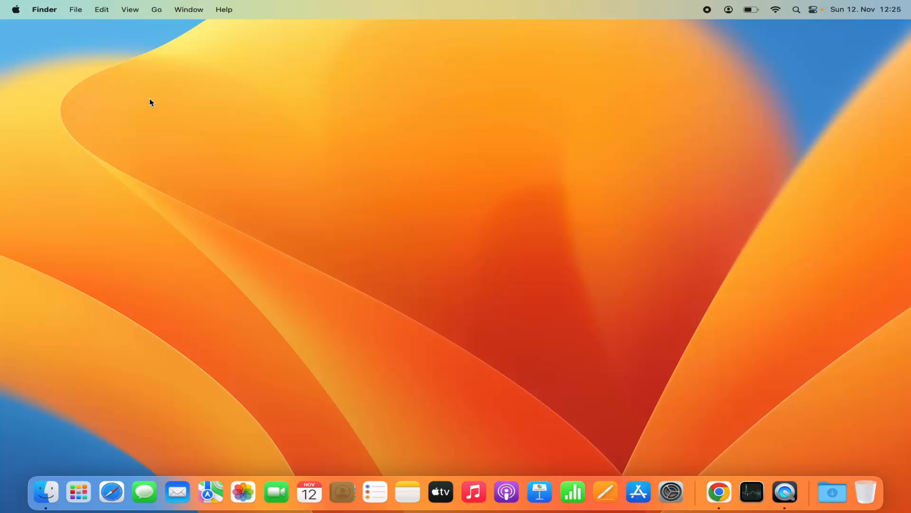
pyautogui.moveTo(17, 13)
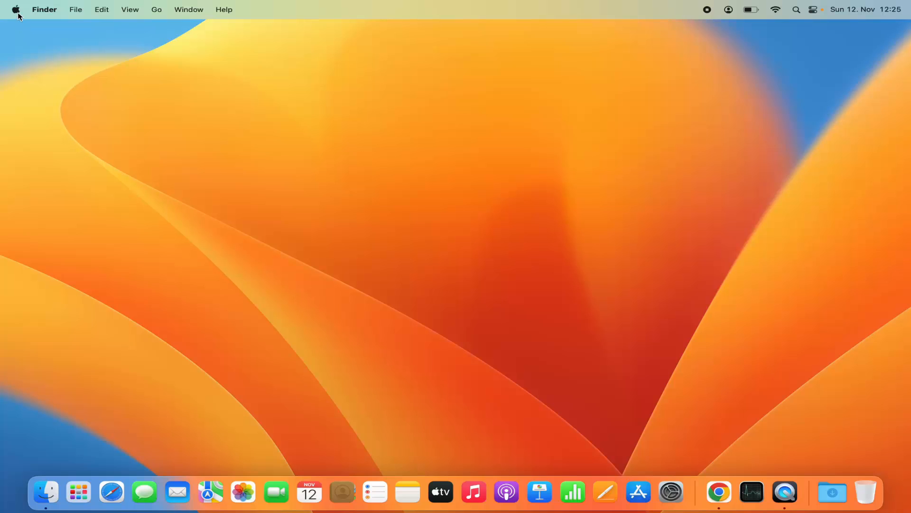
# - Bring up the Apple menu from the top-left of the menu bar
pyautogui.click(19, 8)
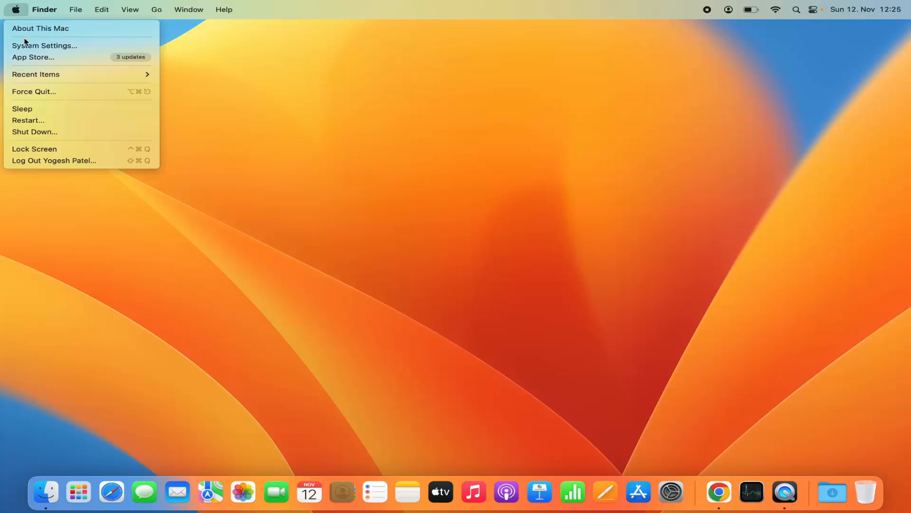
pyautogui.moveTo(41, 50)
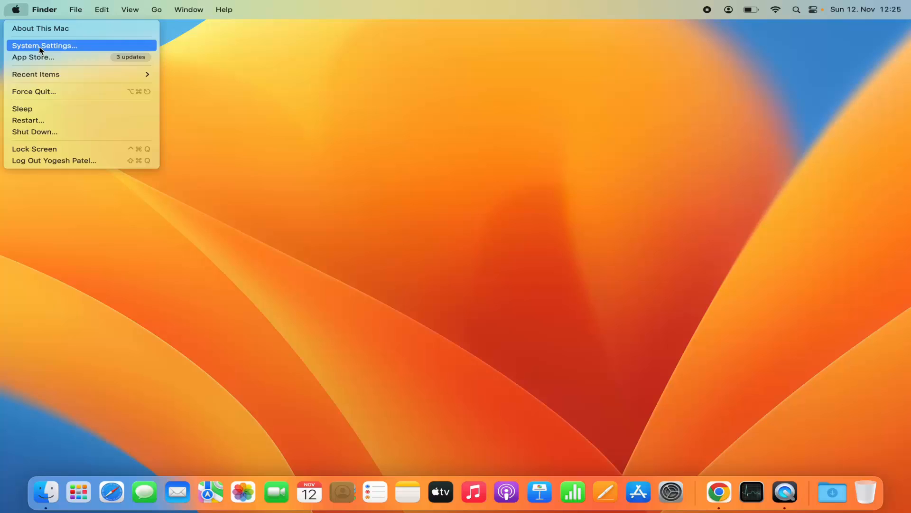
# - Launch System Settings and scroll its sidebar down toward the Displays category
pyautogui.click(46, 46)
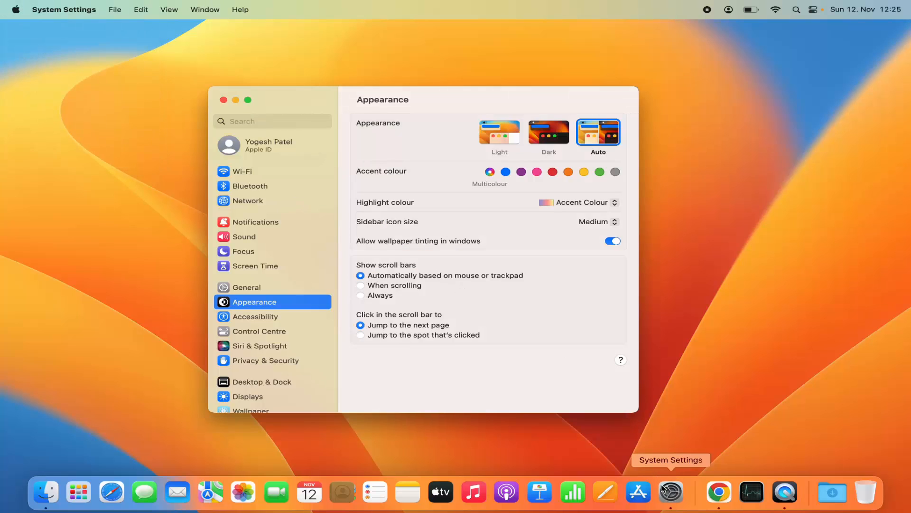
pyautogui.moveTo(674, 494)
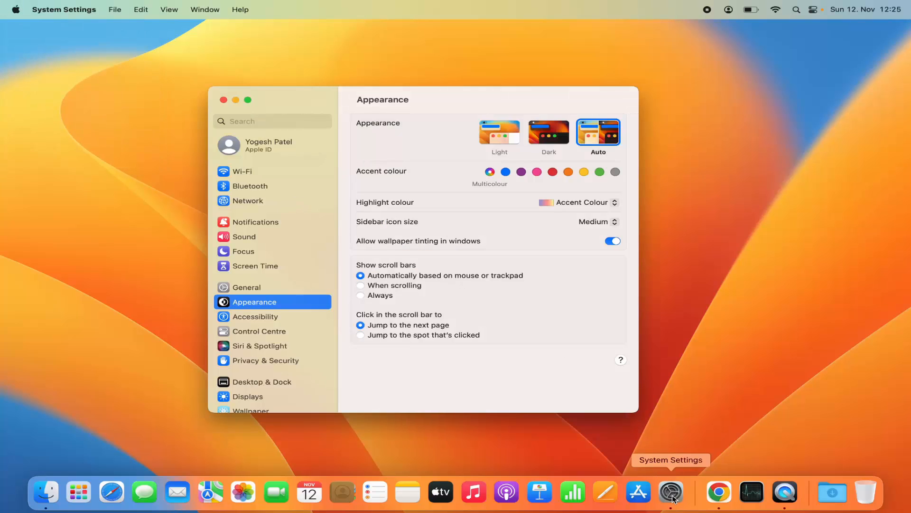
pyautogui.moveTo(401, 399)
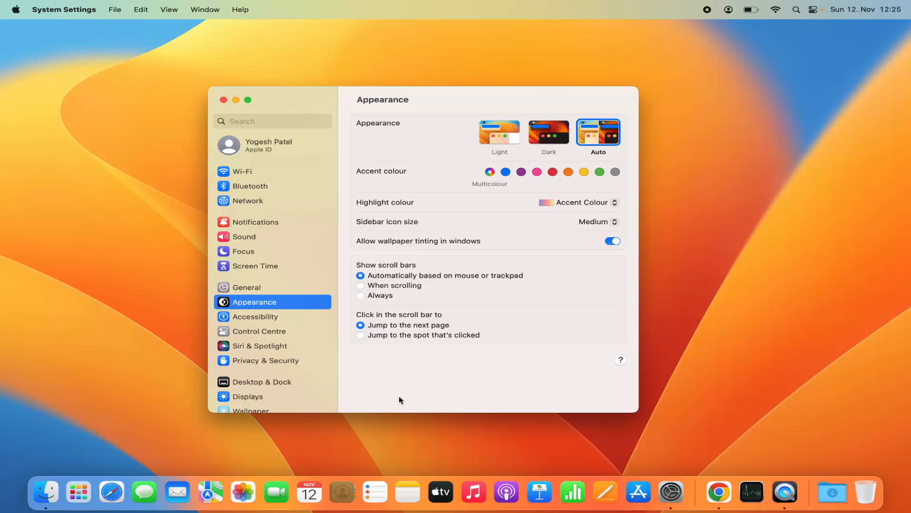
pyautogui.scroll(-3)
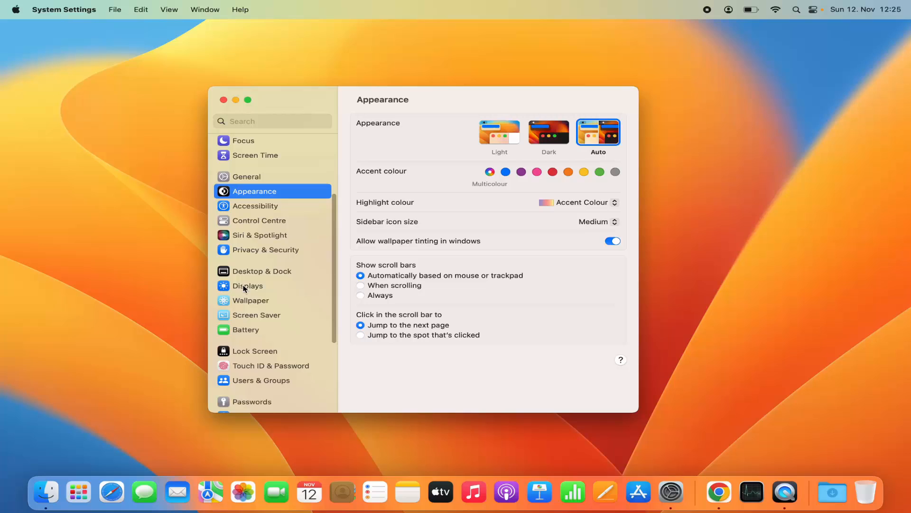
# - Show the Displays pane for the Built-in Display, keeping the resolution at Default
pyautogui.click(248, 285)
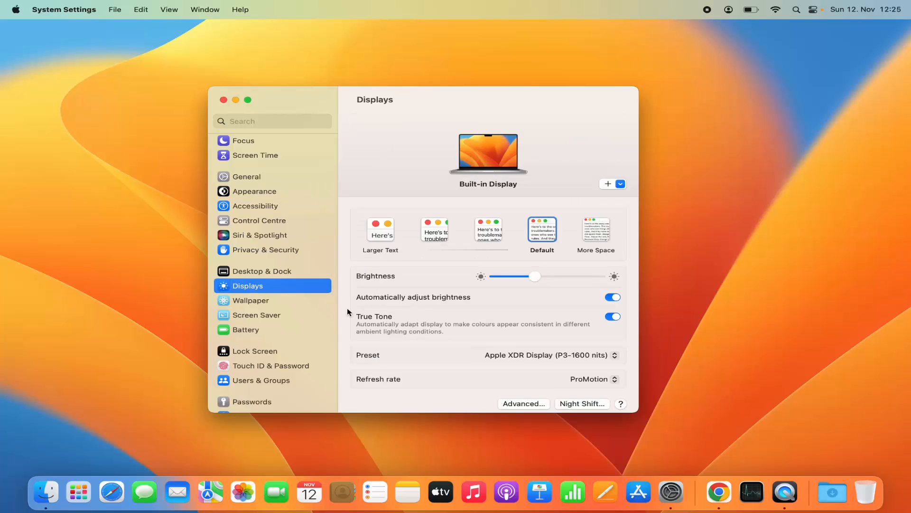
pyautogui.moveTo(352, 314)
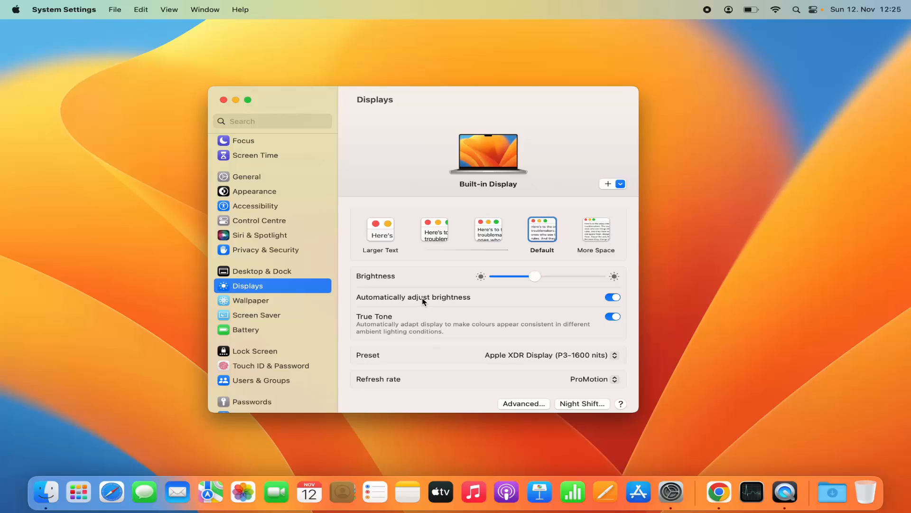
pyautogui.moveTo(464, 275)
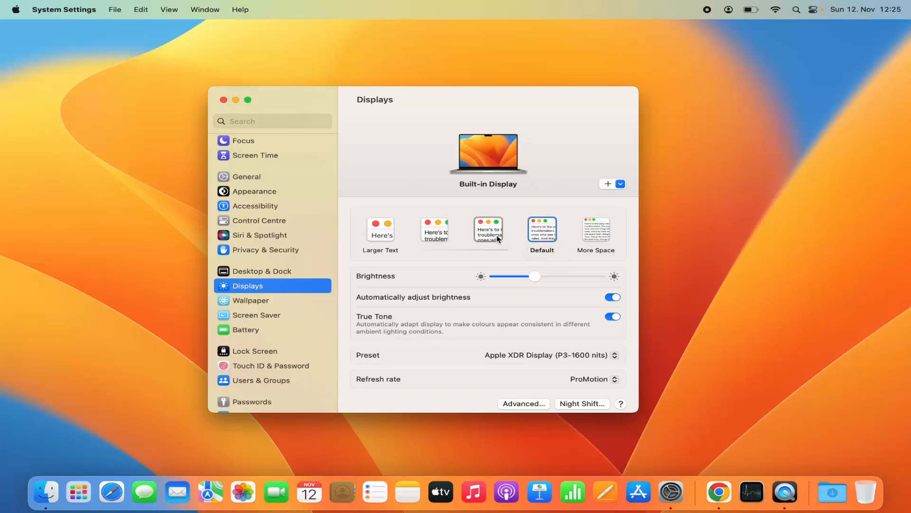
pyautogui.moveTo(483, 237)
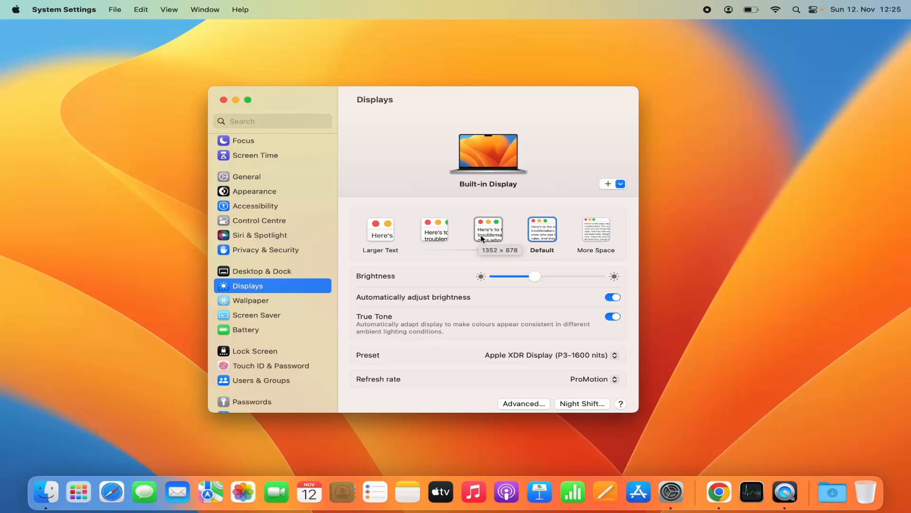
pyautogui.moveTo(435, 234)
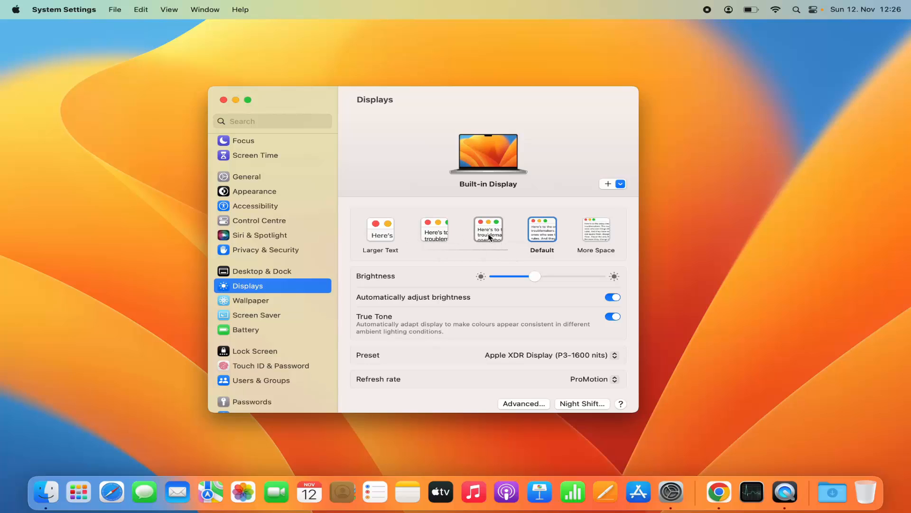
pyautogui.moveTo(596, 230)
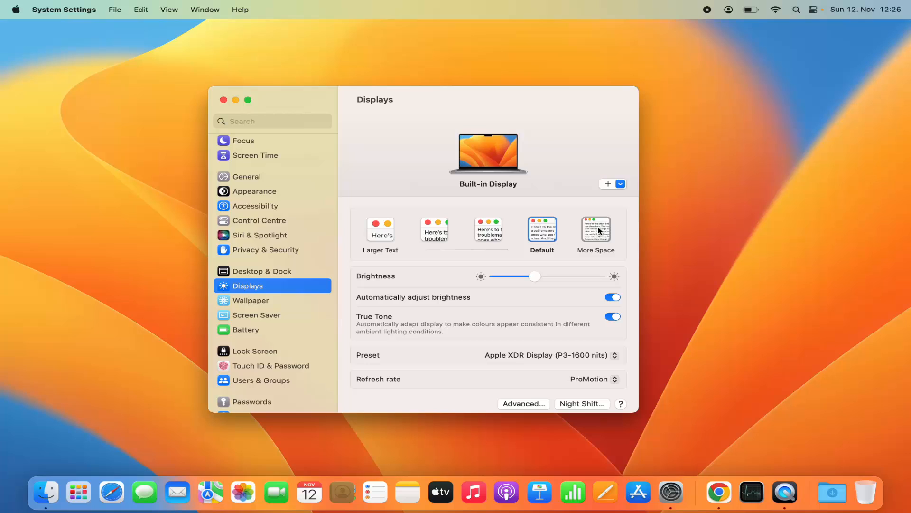
pyautogui.moveTo(596, 237)
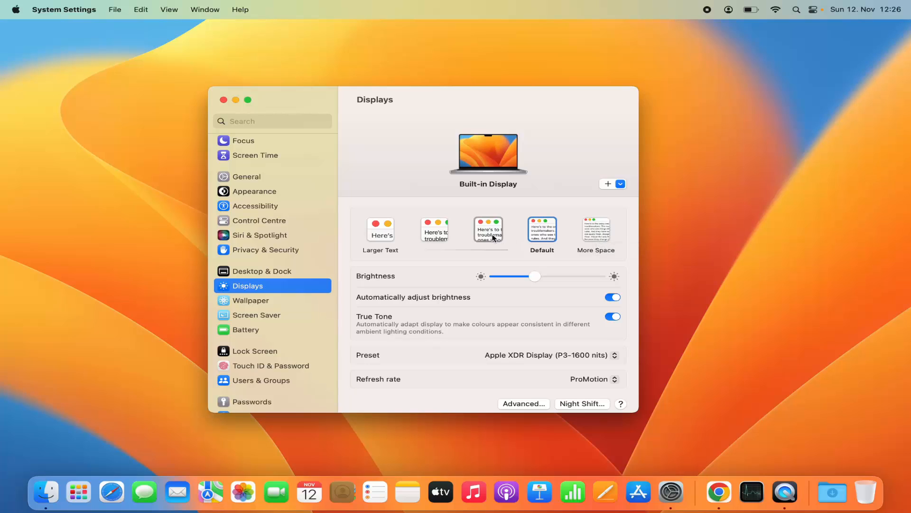
pyautogui.click(380, 228)
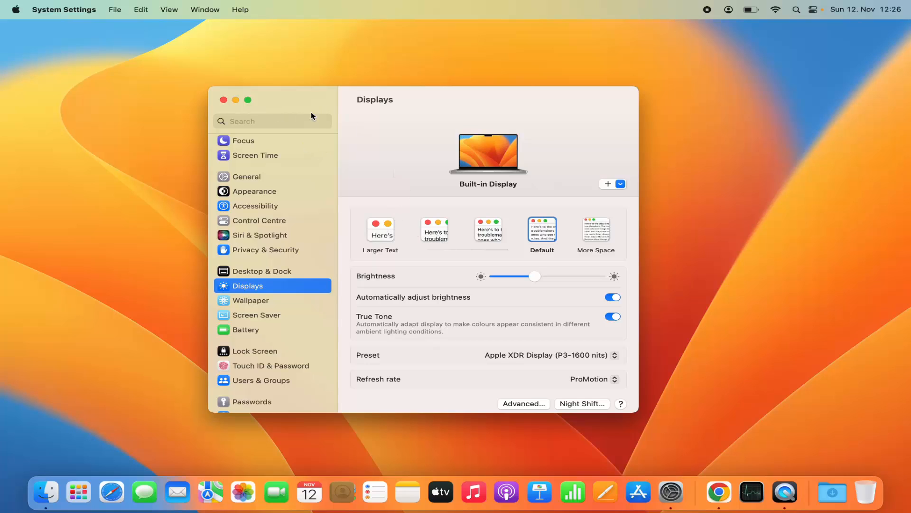
pyautogui.moveTo(167, 157)
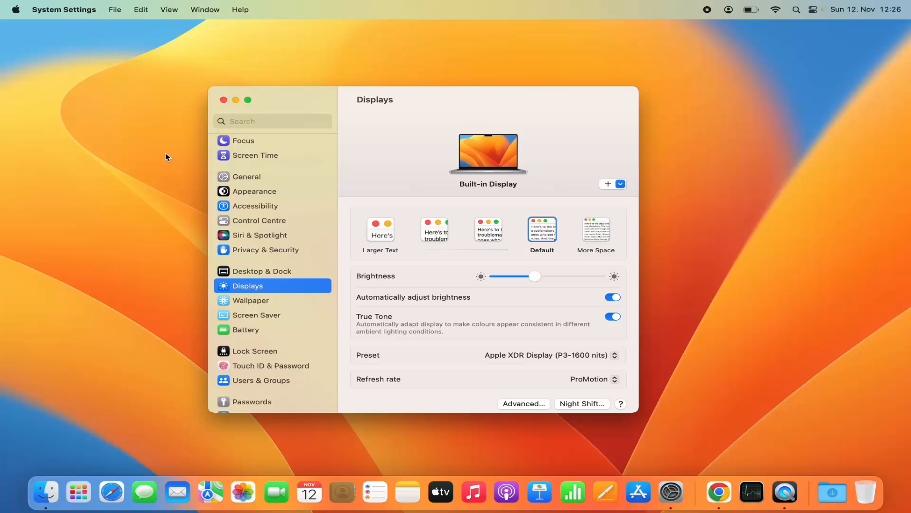
pyautogui.moveTo(410, 275)
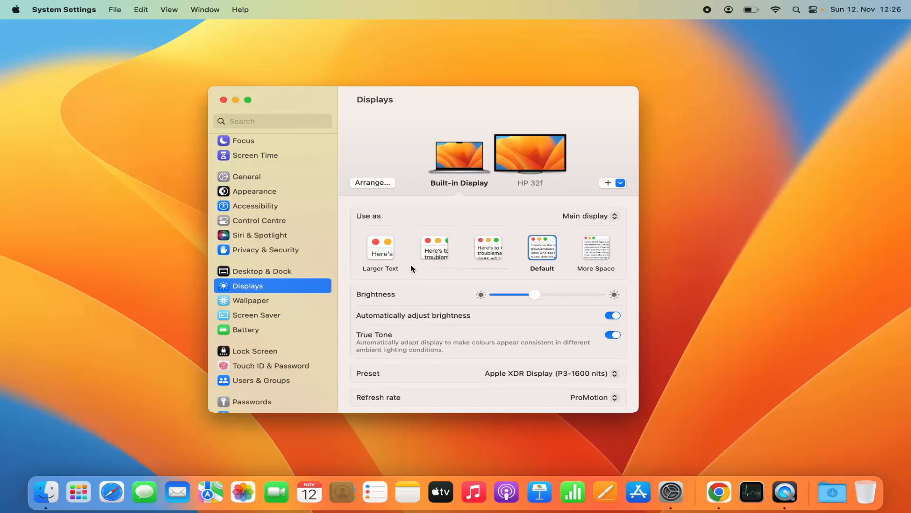
pyautogui.moveTo(539, 181)
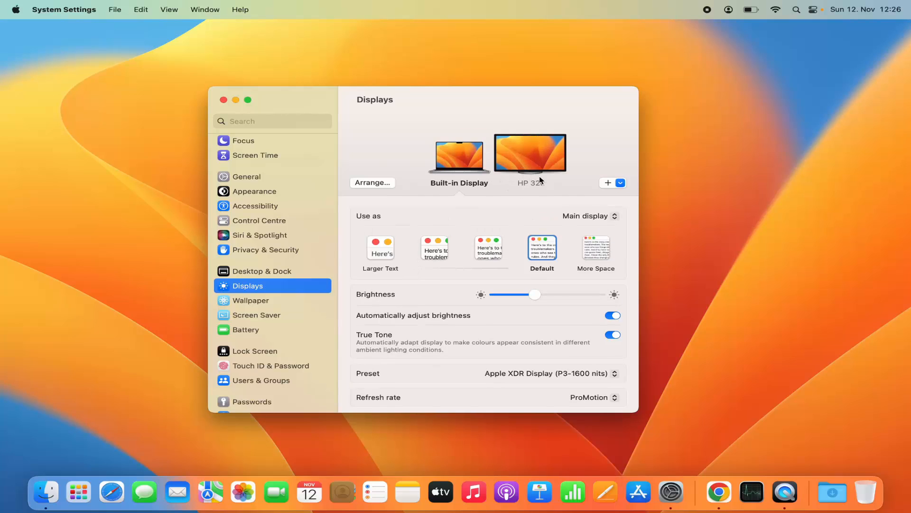
pyautogui.click(531, 154)
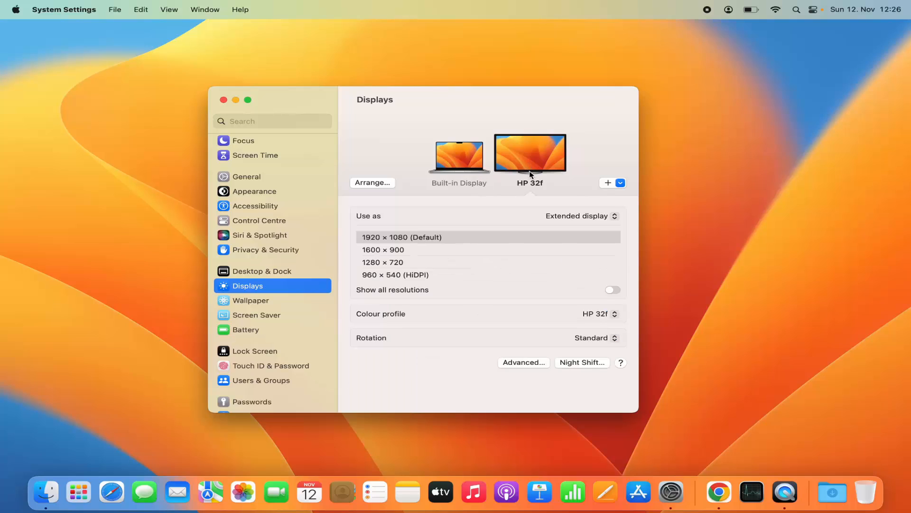
pyautogui.moveTo(496, 237)
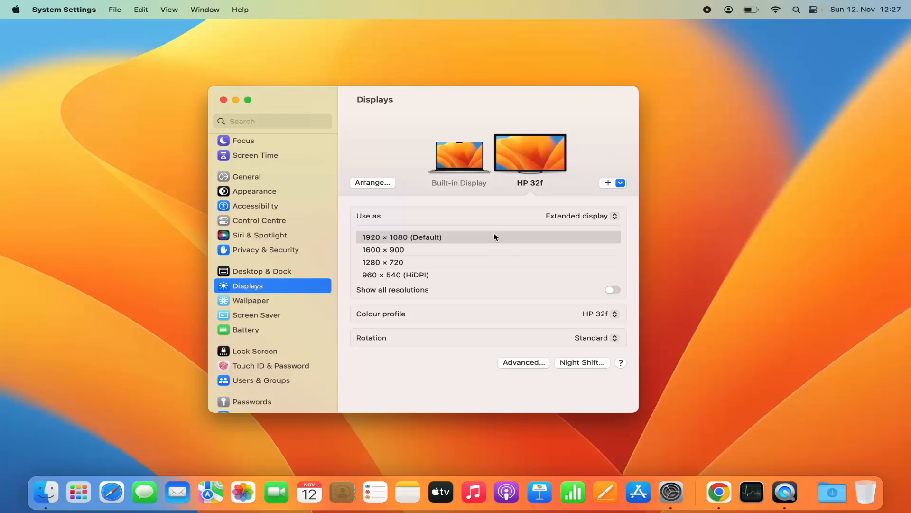
pyautogui.moveTo(477, 270)
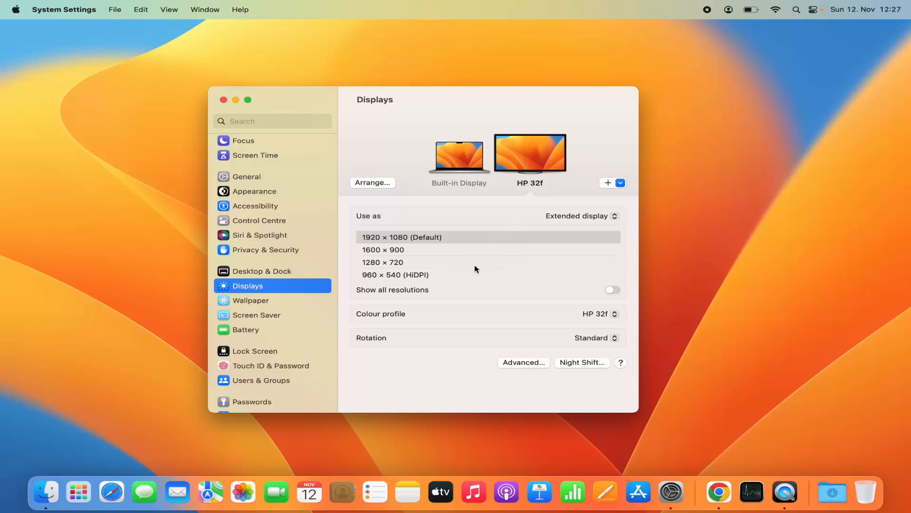
pyautogui.moveTo(403, 279)
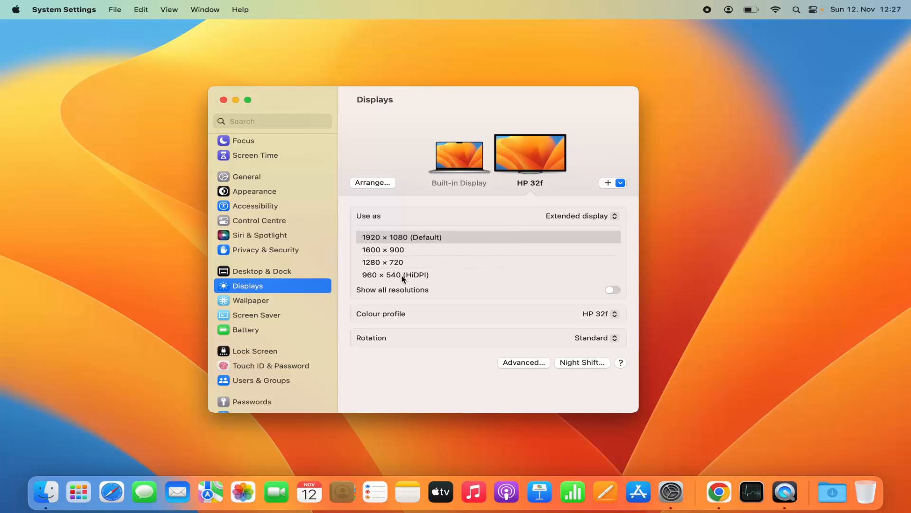
pyautogui.moveTo(402, 241)
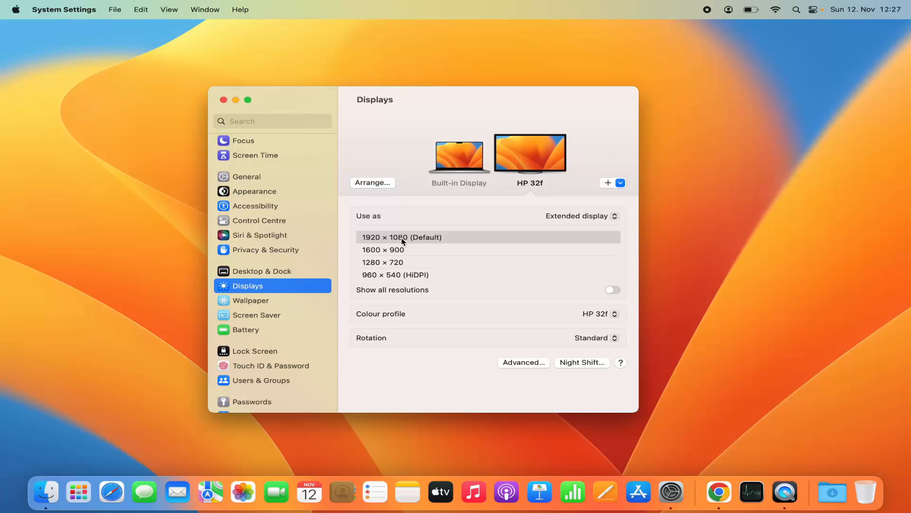
pyautogui.moveTo(387, 245)
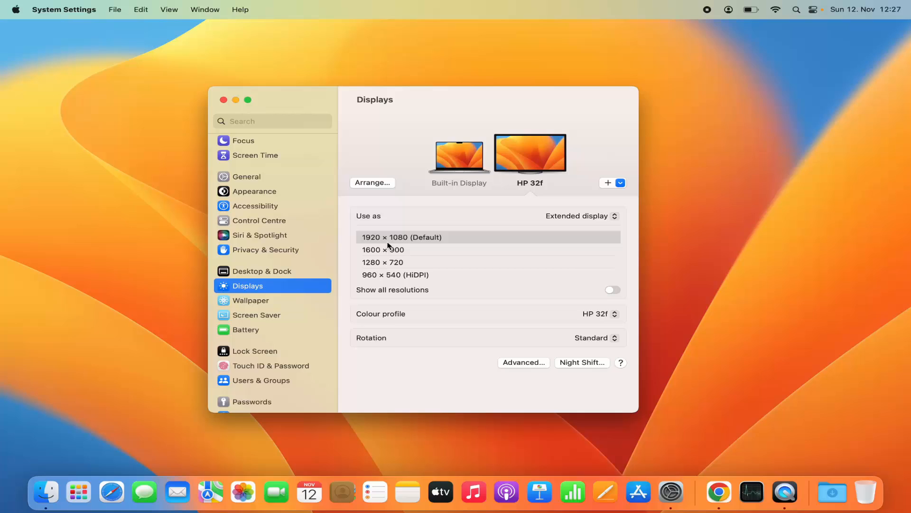
pyautogui.moveTo(402, 255)
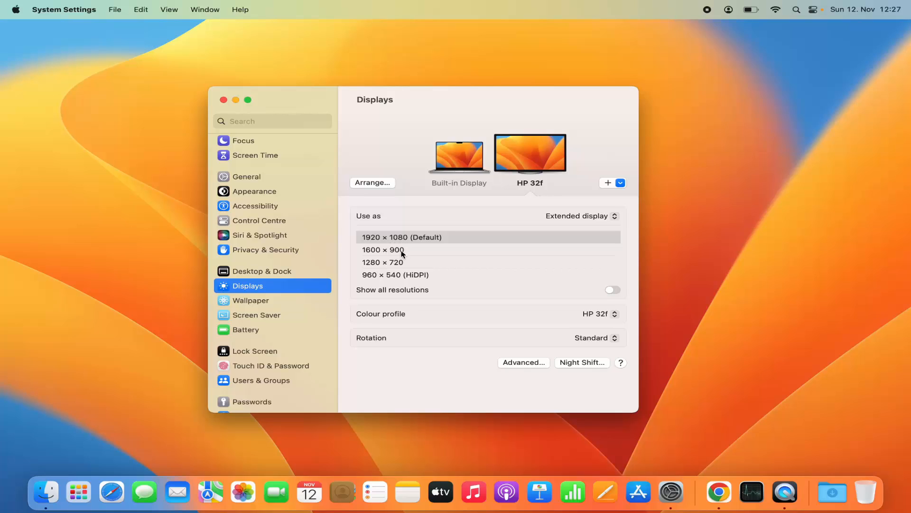
pyautogui.moveTo(423, 271)
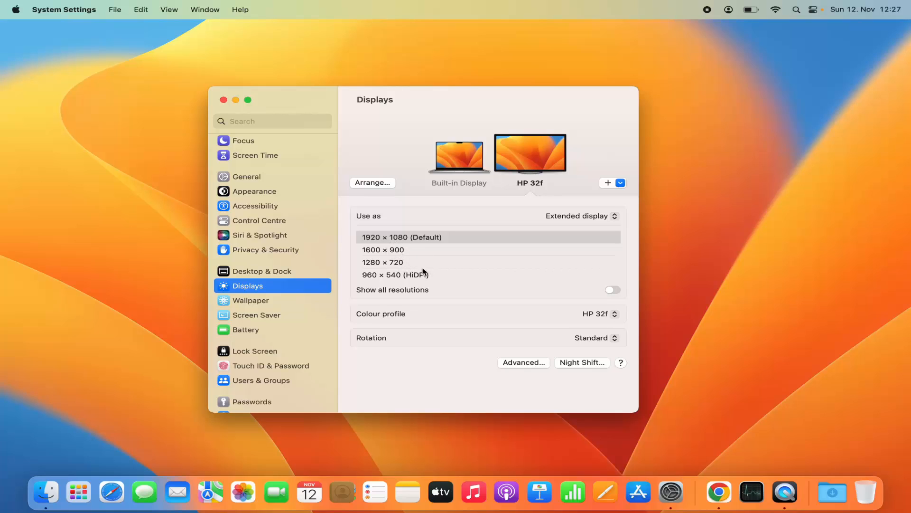
pyautogui.moveTo(421, 276)
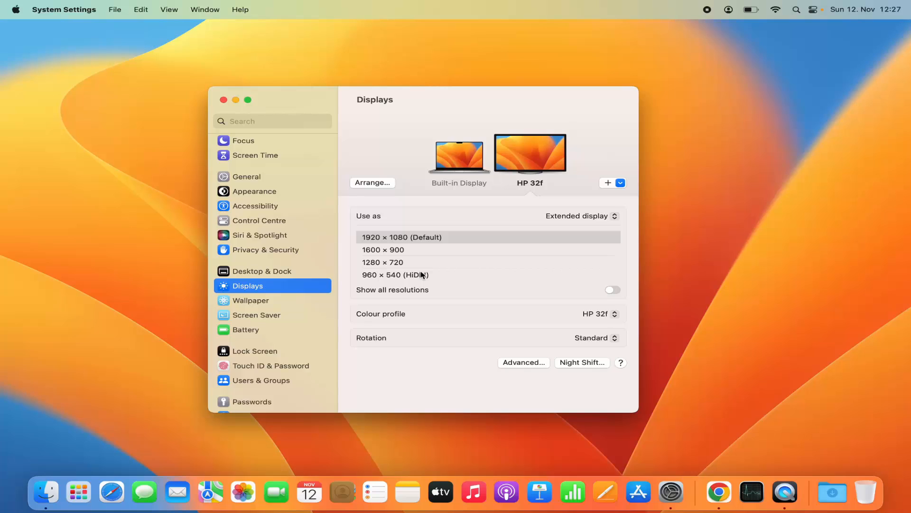
pyautogui.moveTo(513, 303)
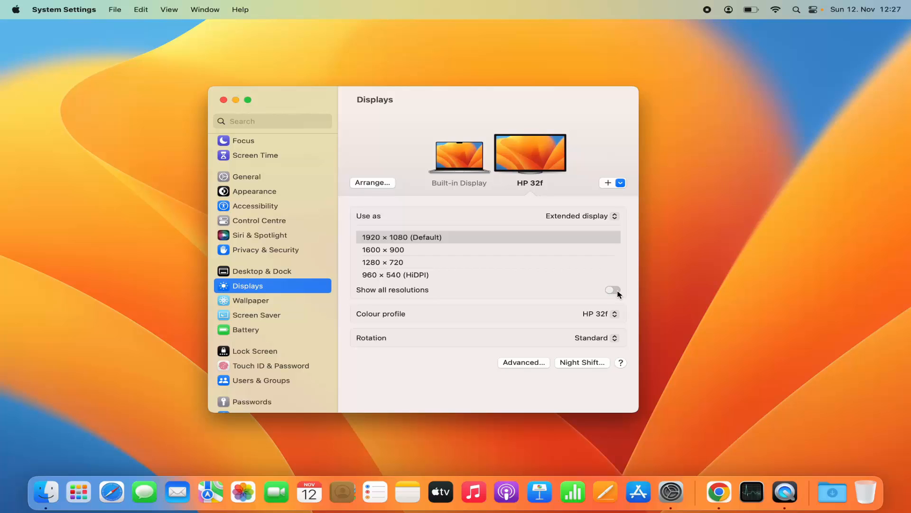
pyautogui.click(612, 290)
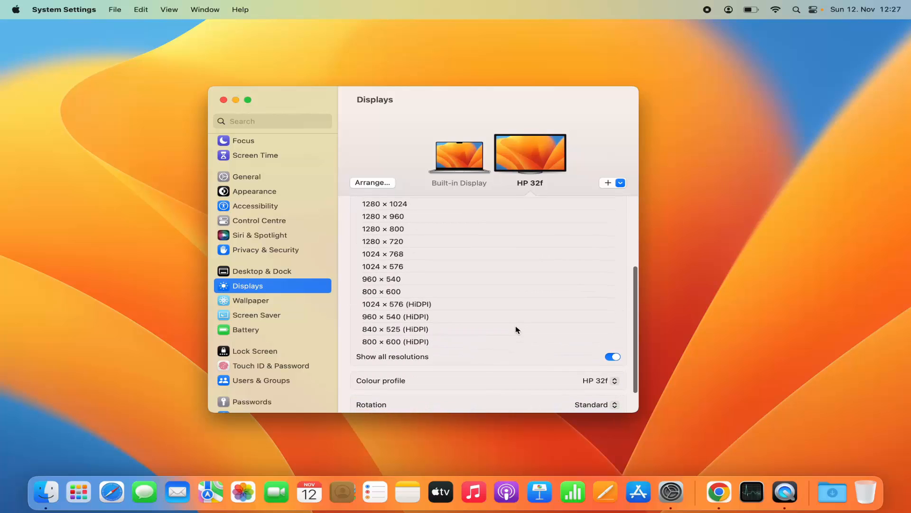
pyautogui.scroll(-3)
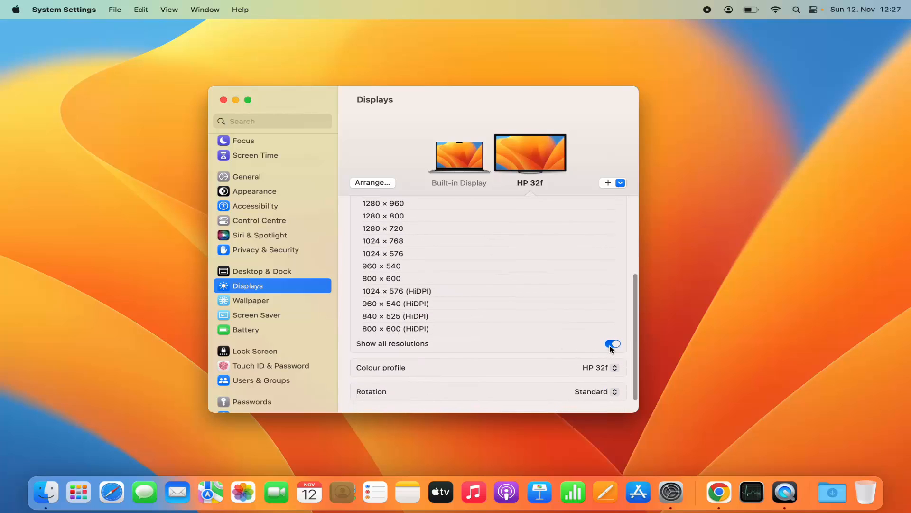
pyautogui.click(612, 343)
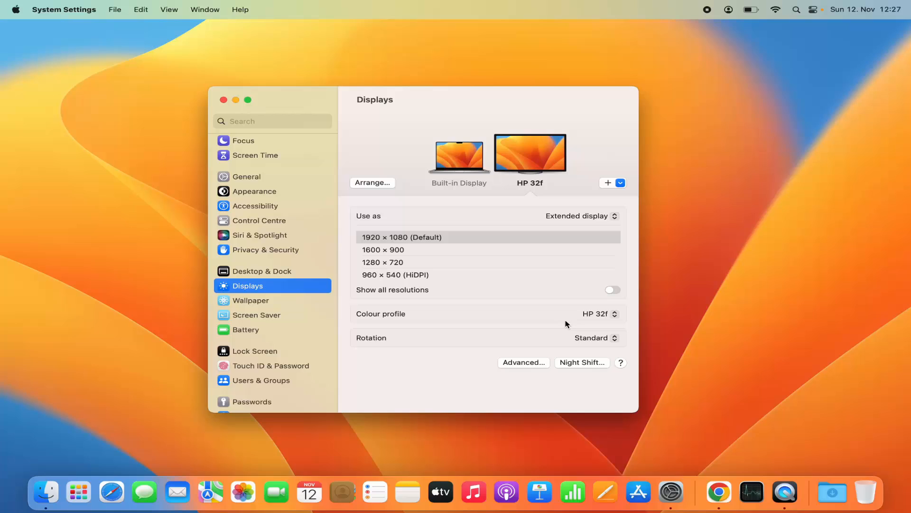
pyautogui.moveTo(558, 346)
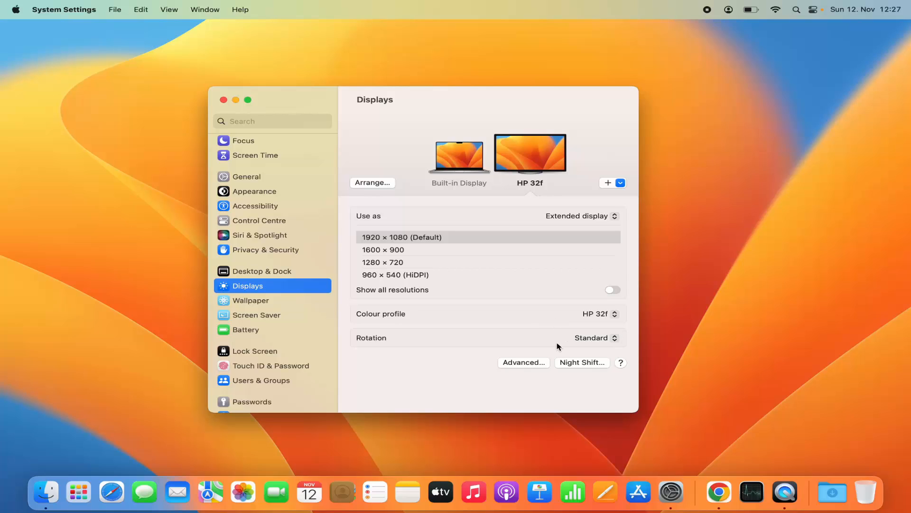
pyautogui.moveTo(536, 348)
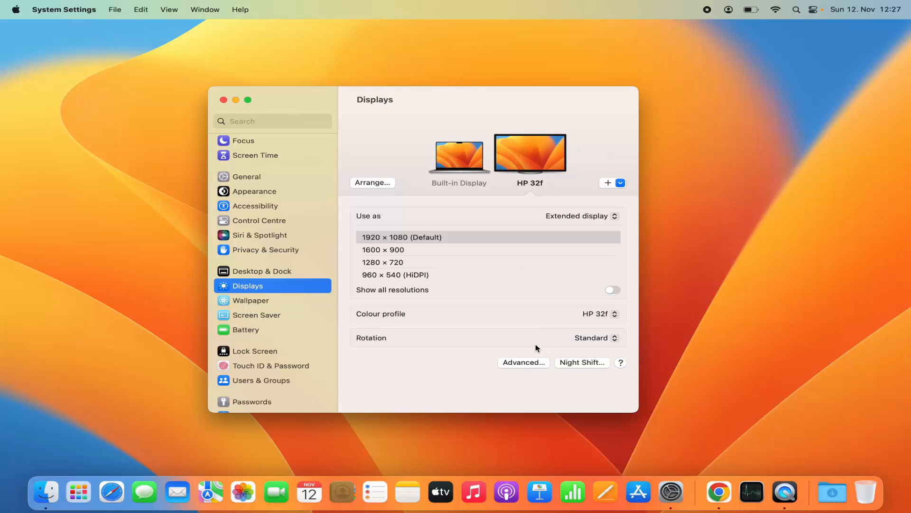
pyautogui.moveTo(565, 340)
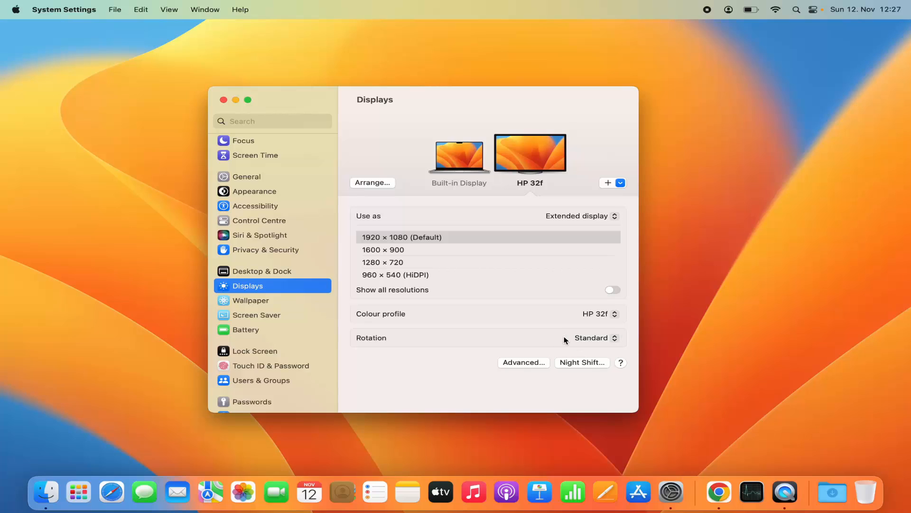
pyautogui.moveTo(552, 345)
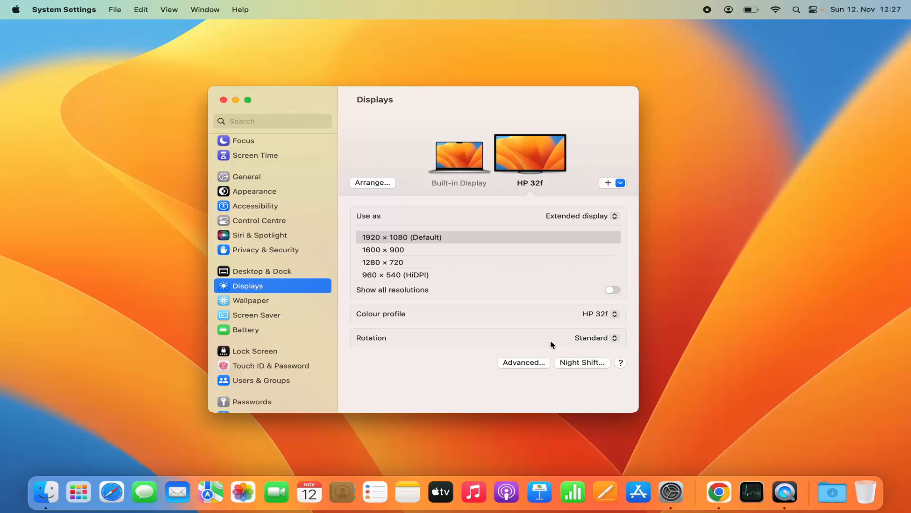
pyautogui.moveTo(547, 347)
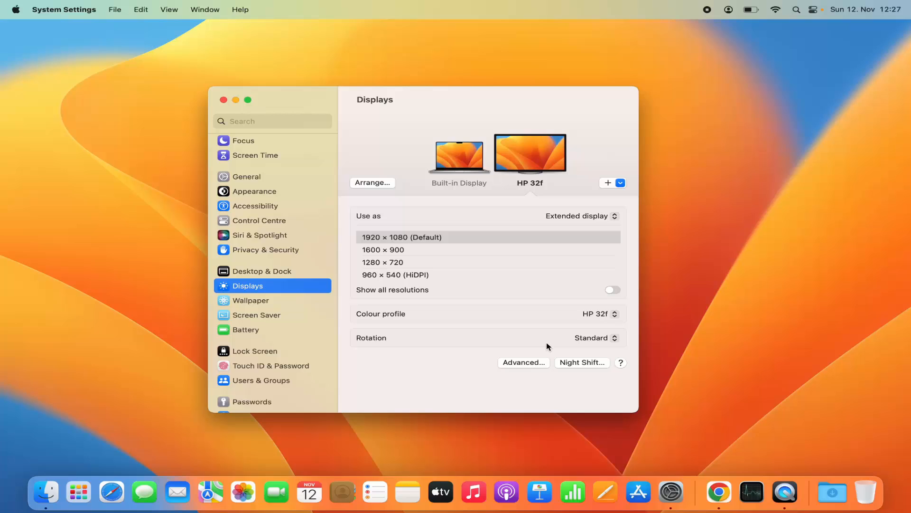
pyautogui.moveTo(572, 339)
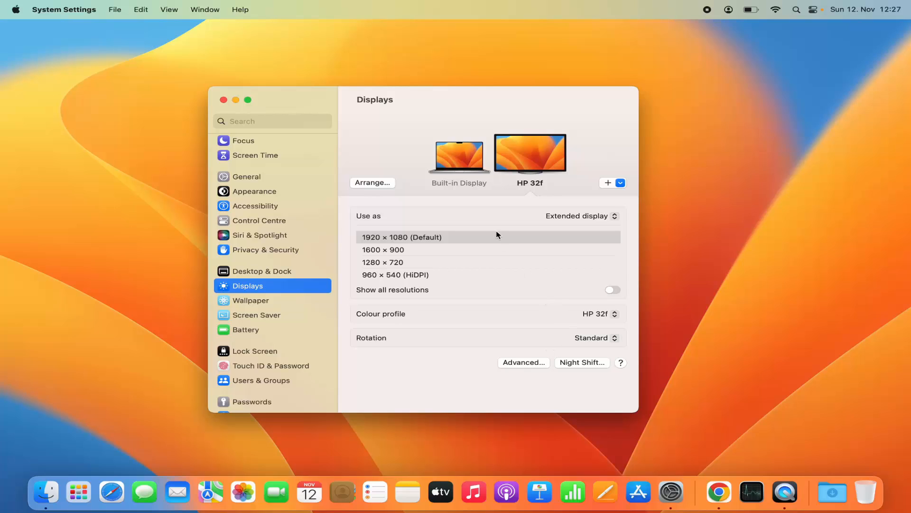
pyautogui.moveTo(467, 261)
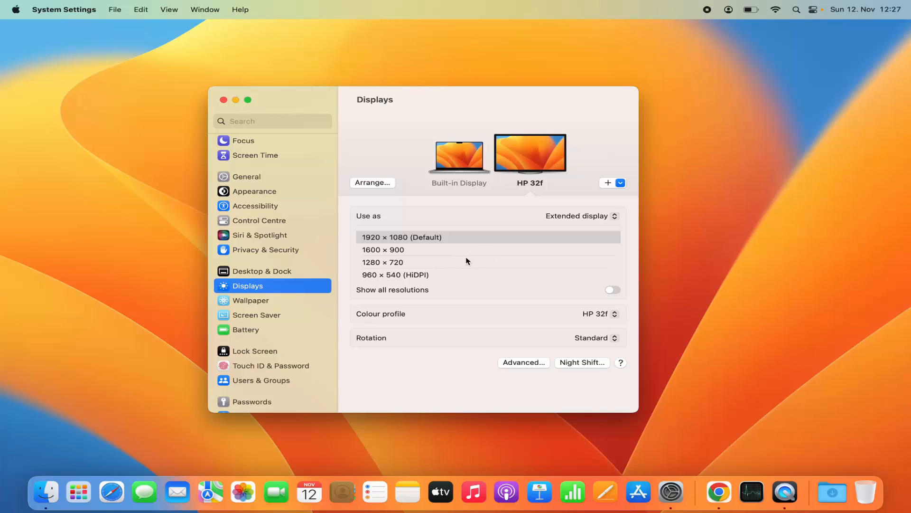